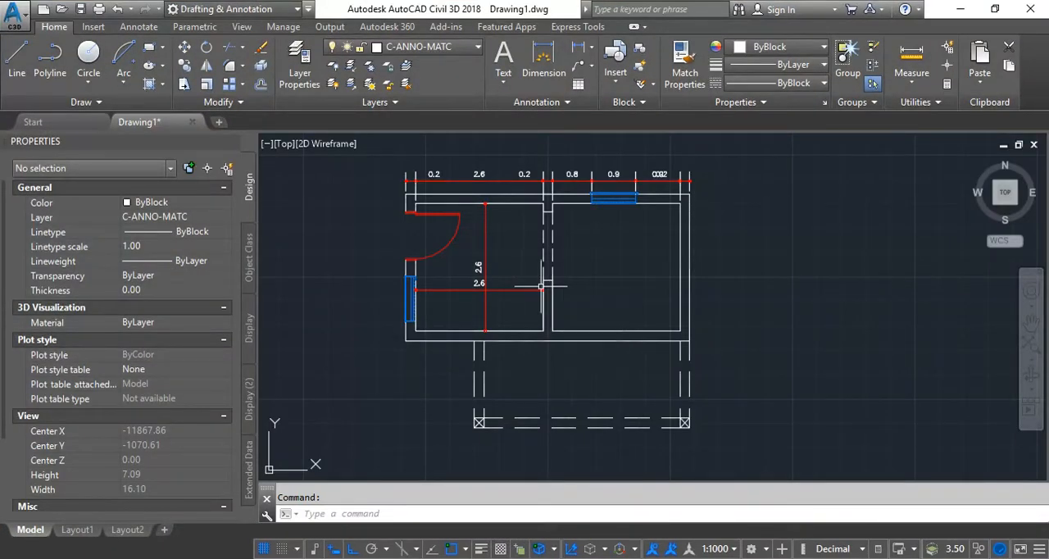
mouse_move(522, 307)
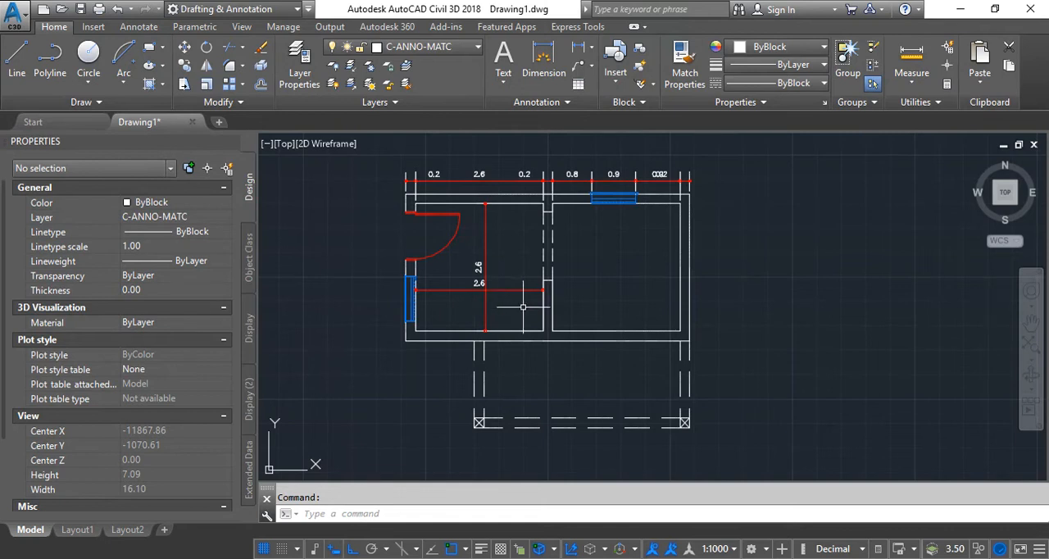
mouse_move(620, 313)
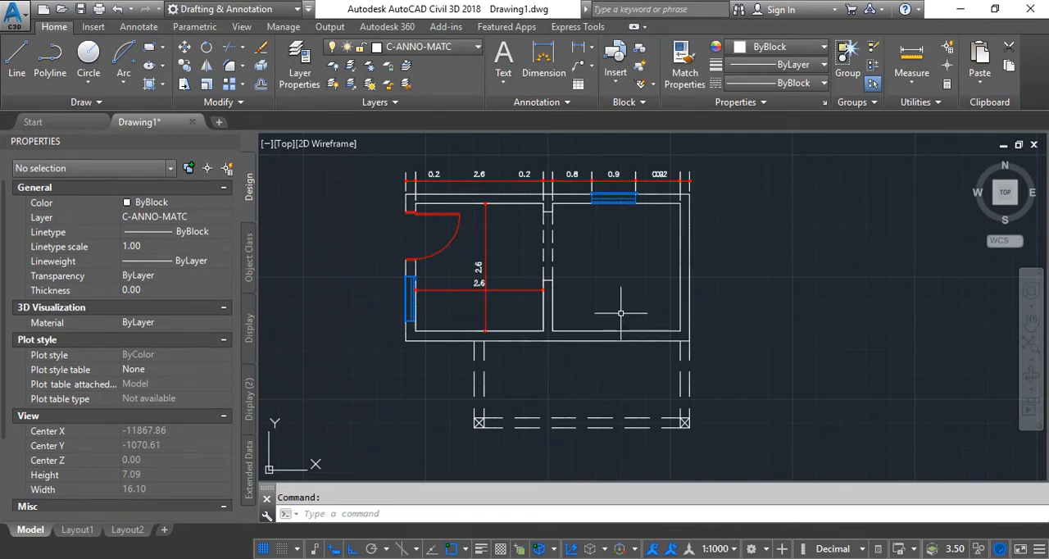
mouse_move(620, 364)
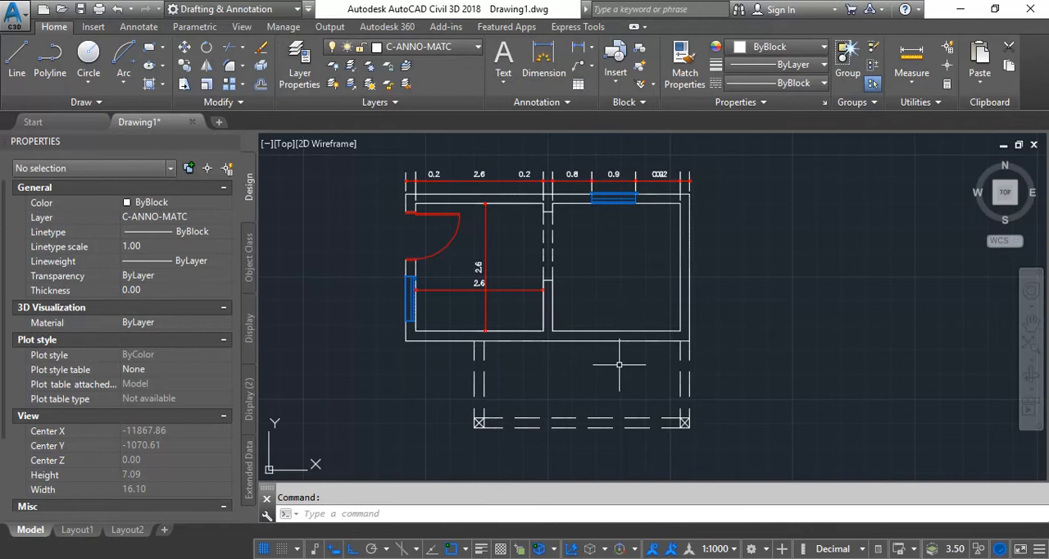
mouse_move(478, 249)
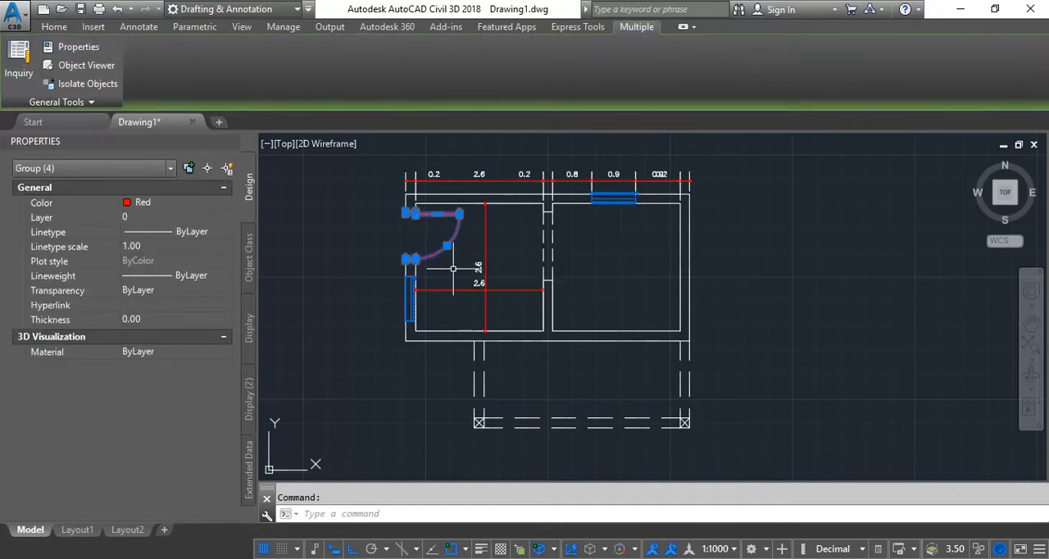
- Start COPY to duplicate the door swing out to the right of the plan
text(cop)
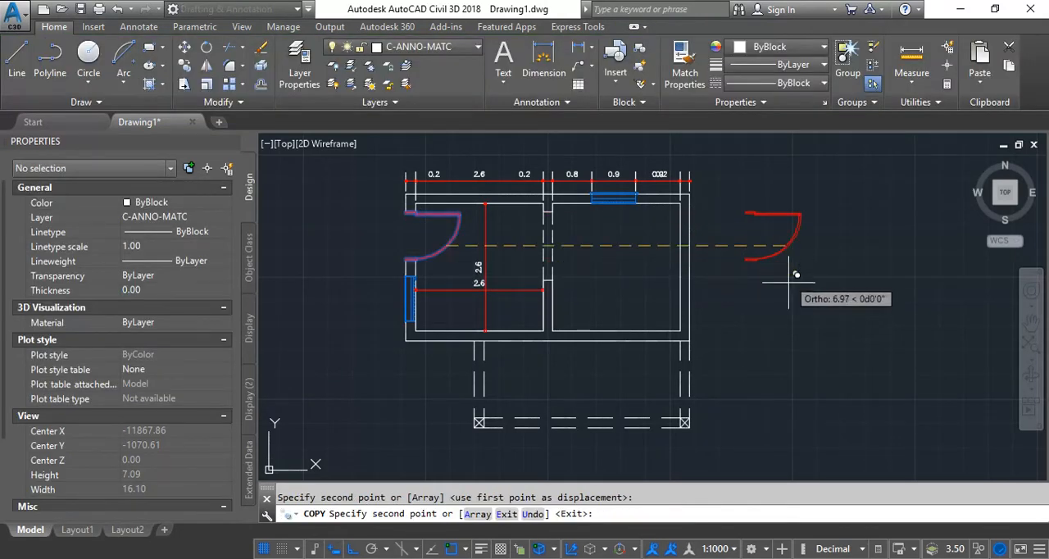
mouse_move(800, 288)
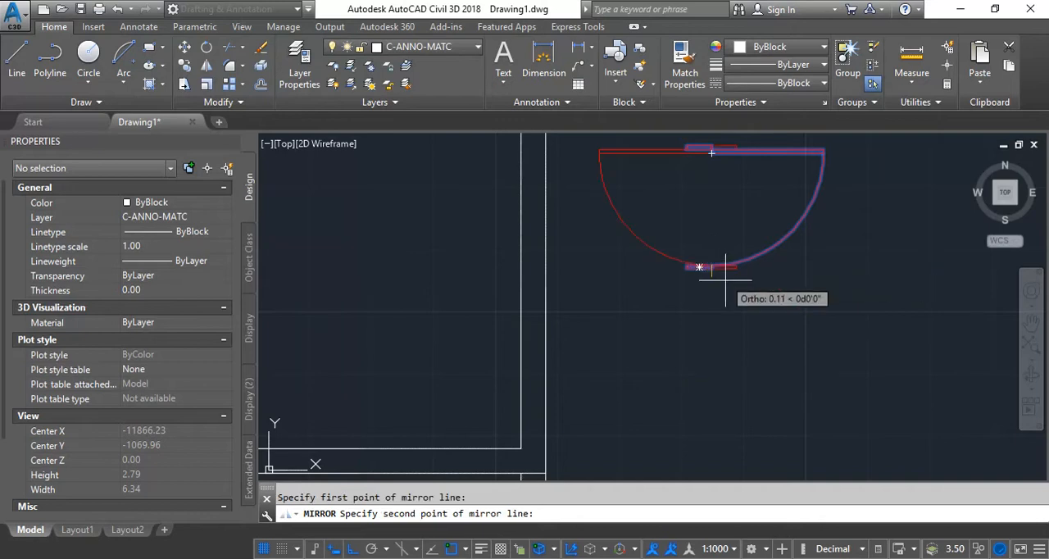
mouse_move(656, 292)
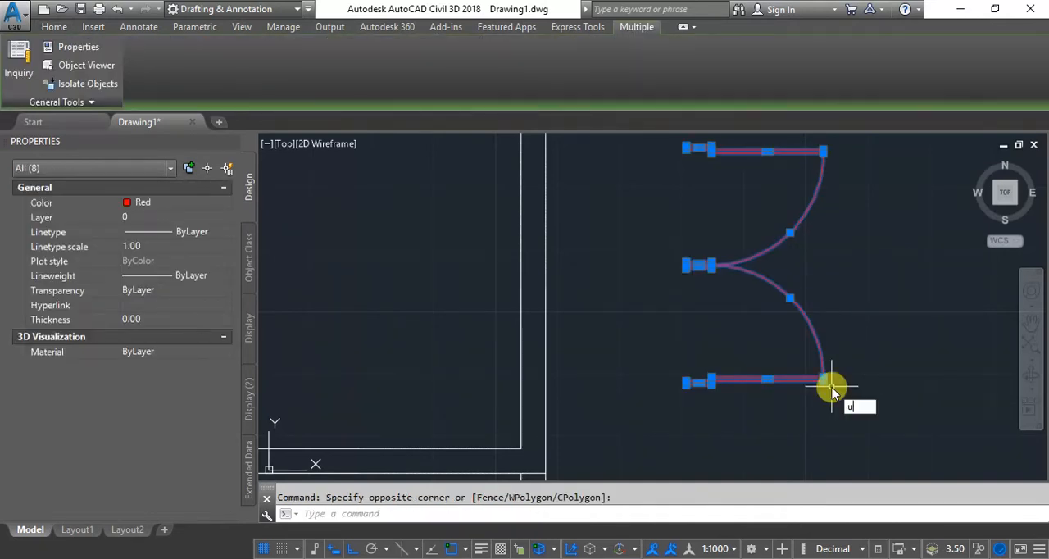
- Ungroup the mirrored double door so both leaves become separate objects
text(UNGROUP)
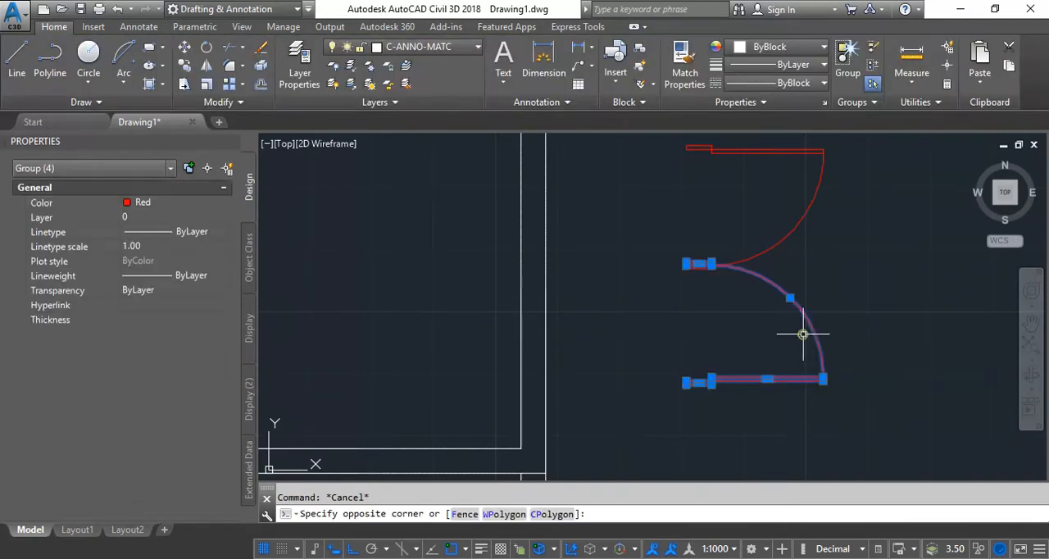
text(UNg)
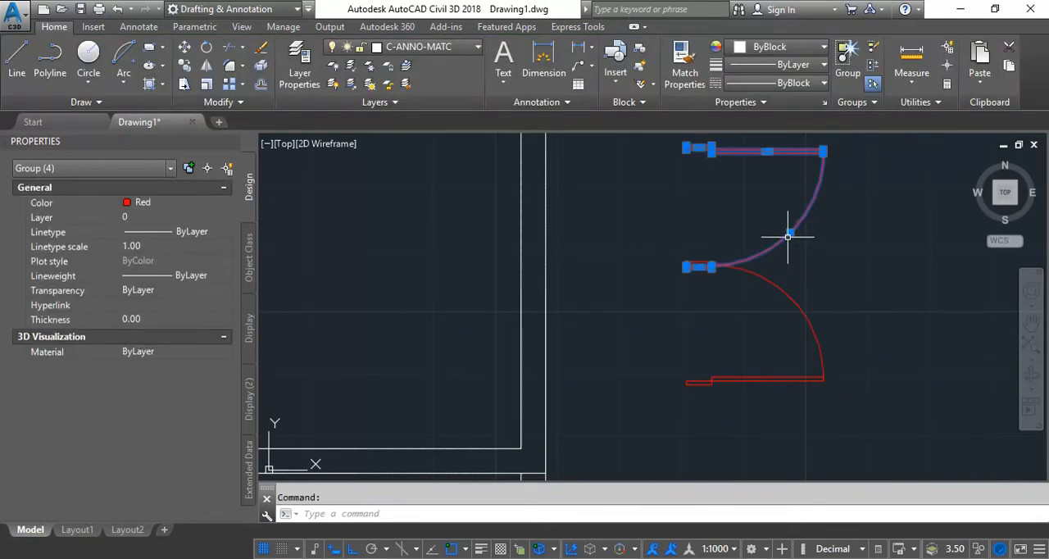
text(UN)
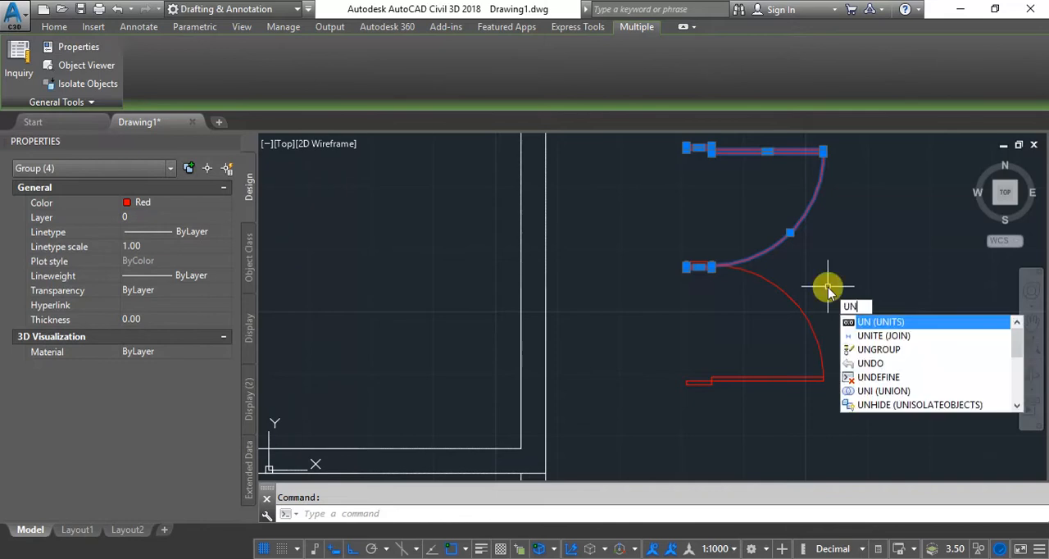
text(GROUp)
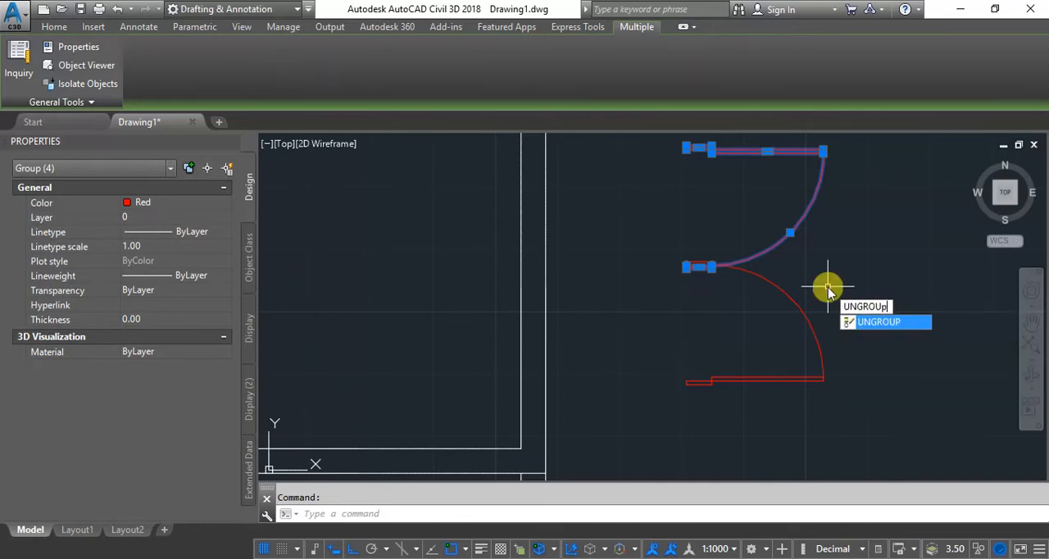
click(879, 322)
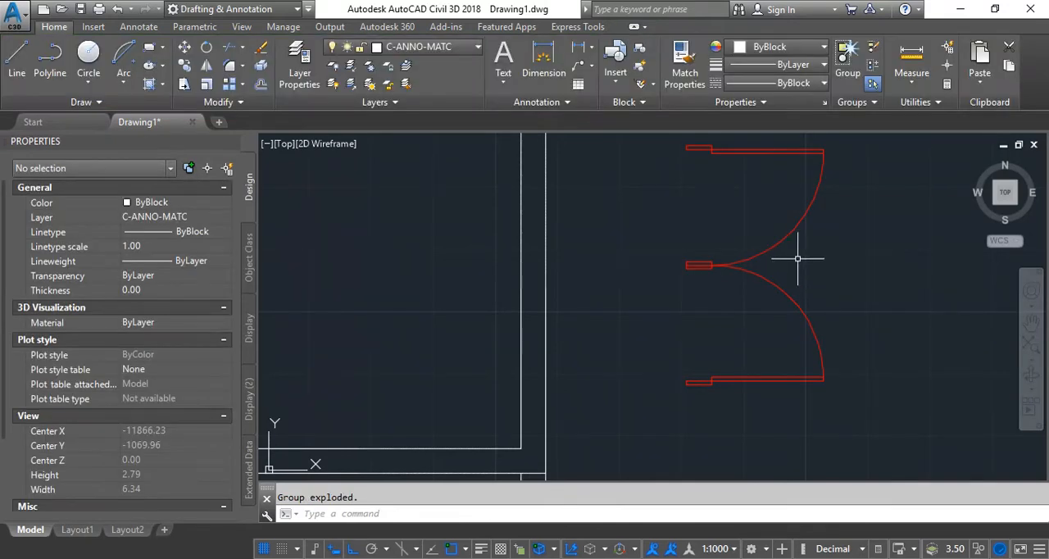
mouse_move(688, 242)
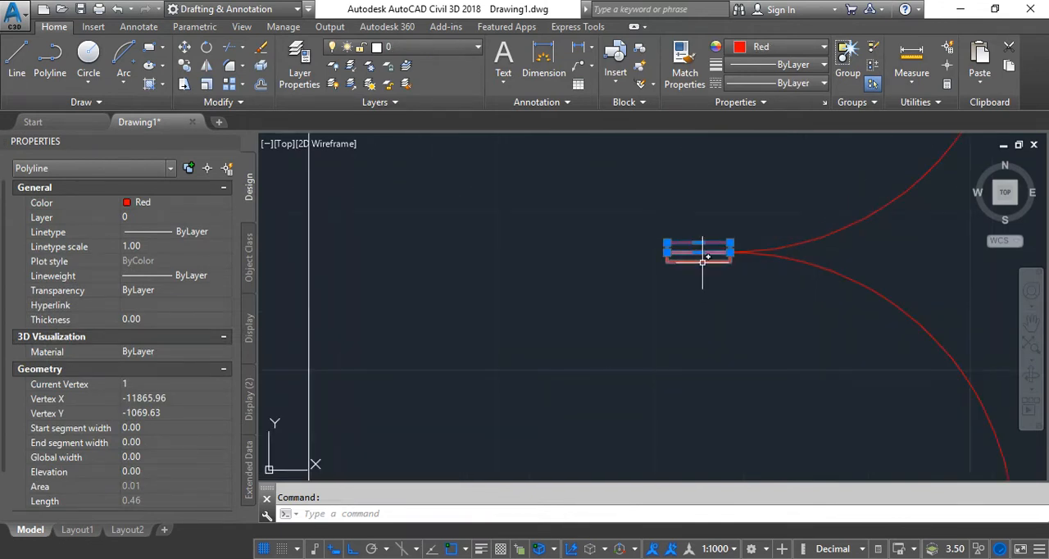
mouse_move(702, 262)
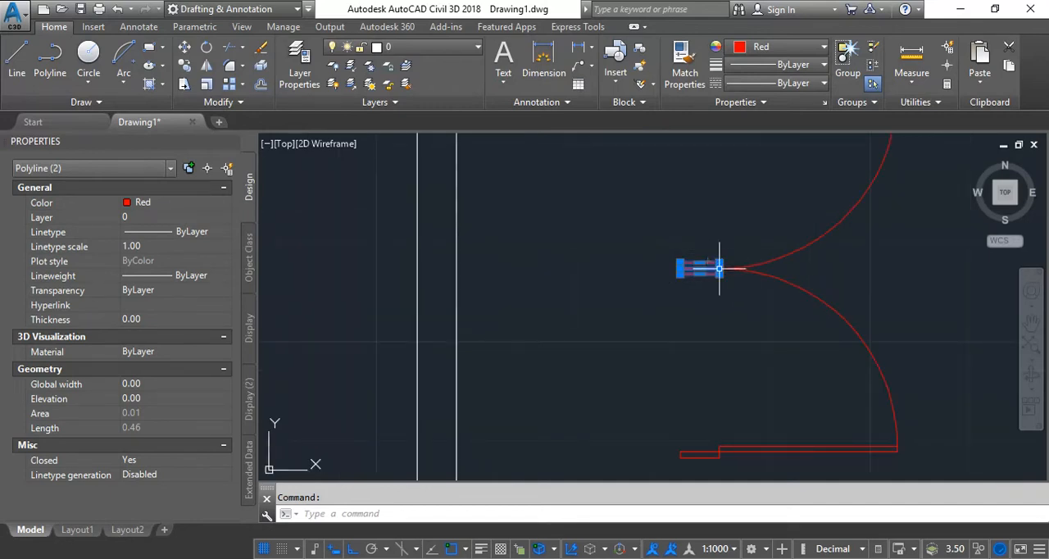
mouse_move(719, 309)
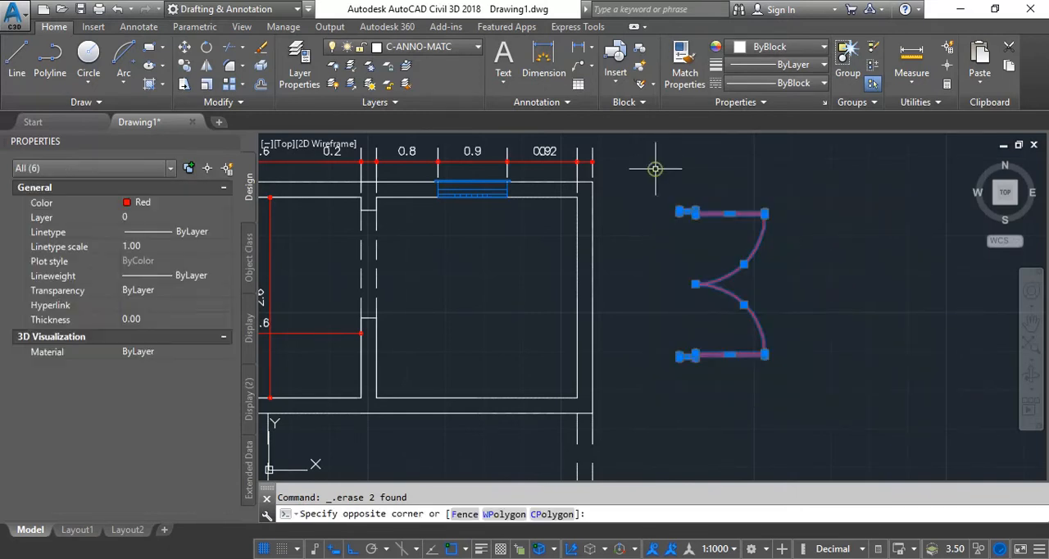
- Regroup the double door and move it onto the wall opening
text(gr)
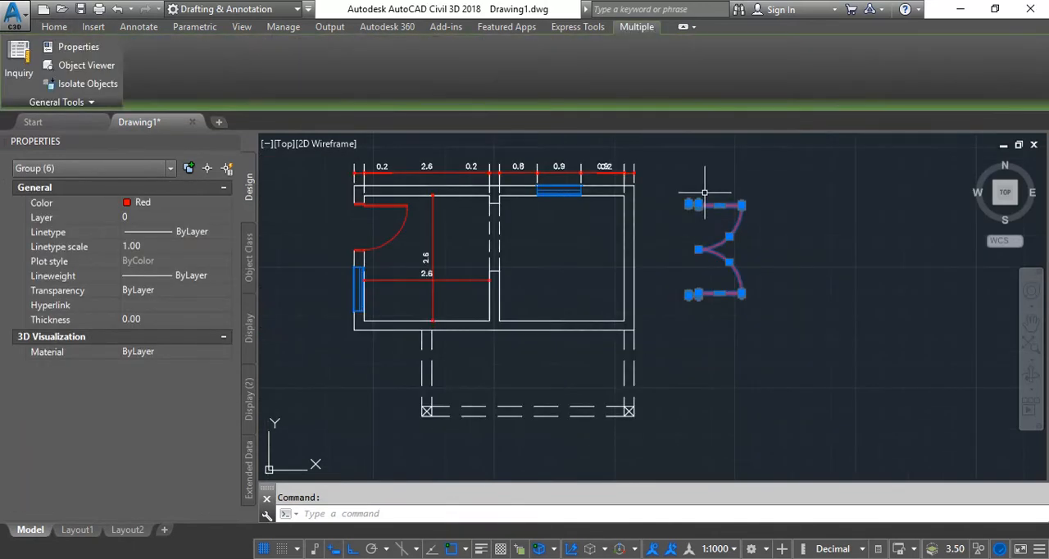
mouse_move(774, 233)
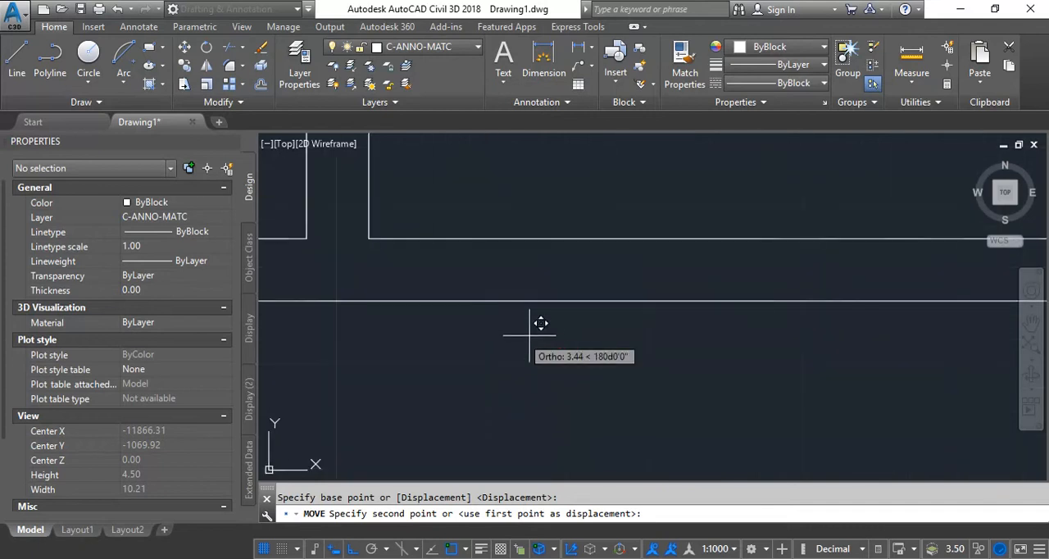
click(529, 334)
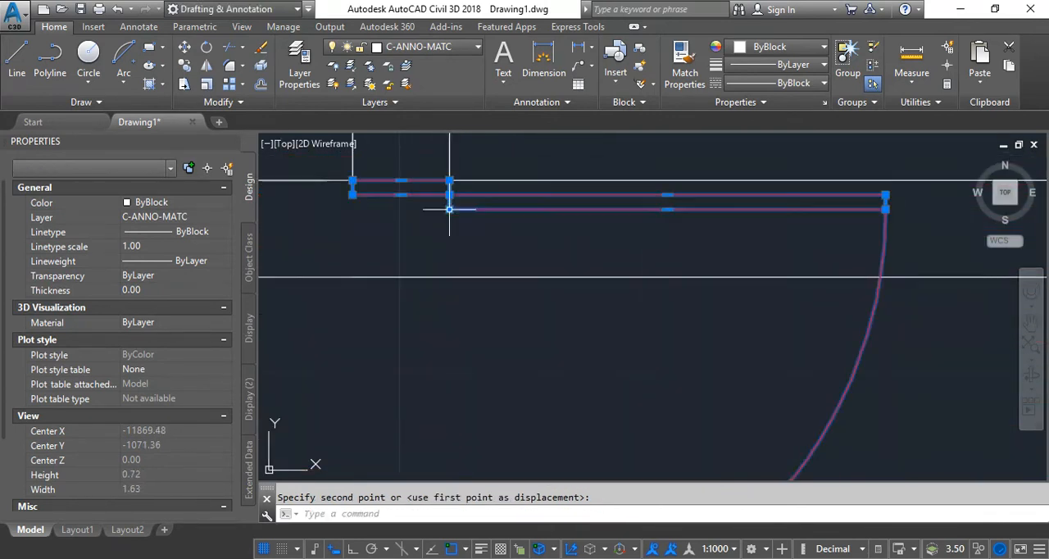
- Rotate the double door about its corner and move it 0.2 to fill the lower wall opening
text(rotat)
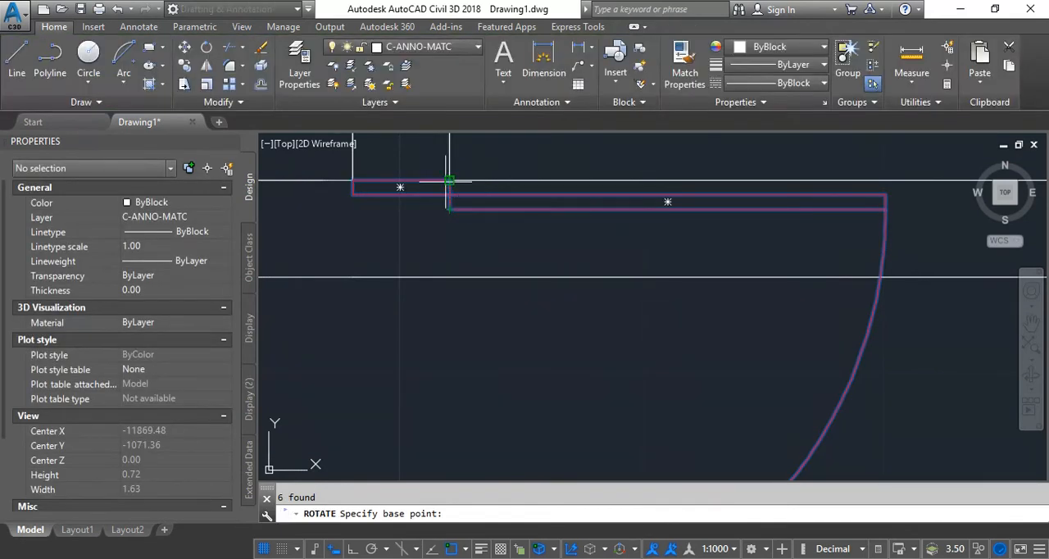
click(449, 179)
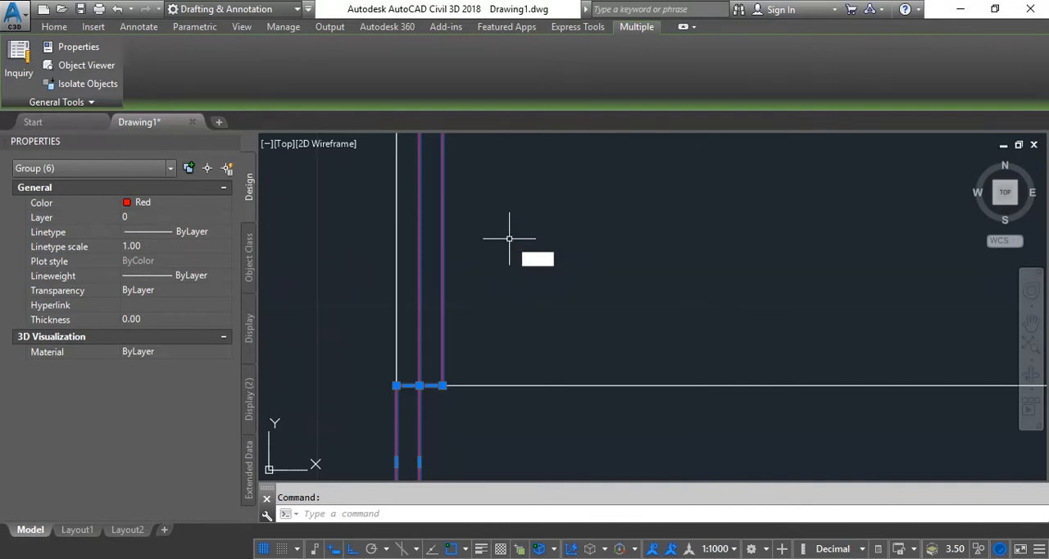
text(MOVE Specify second point or <use first point as displacement>:)
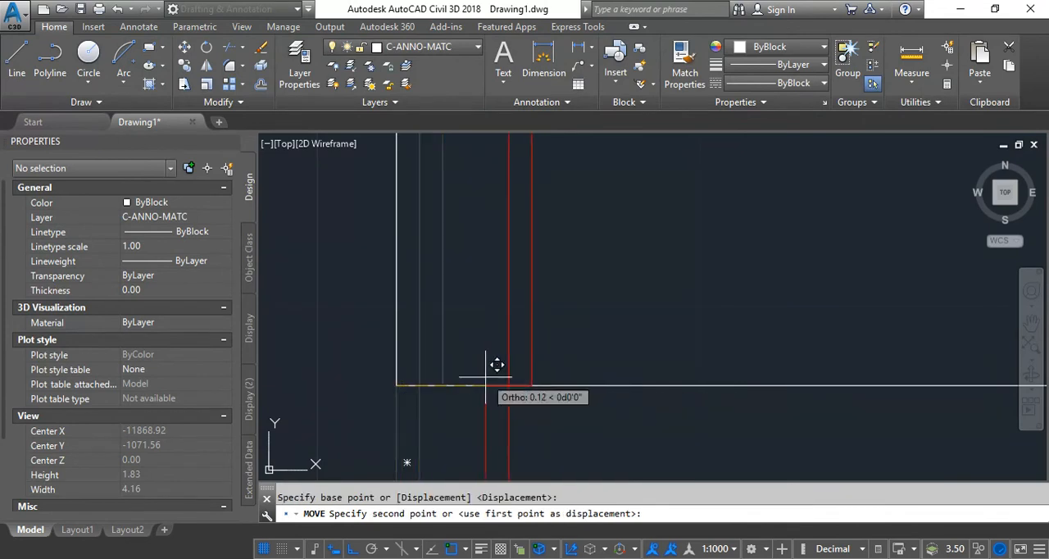
text(0.2)
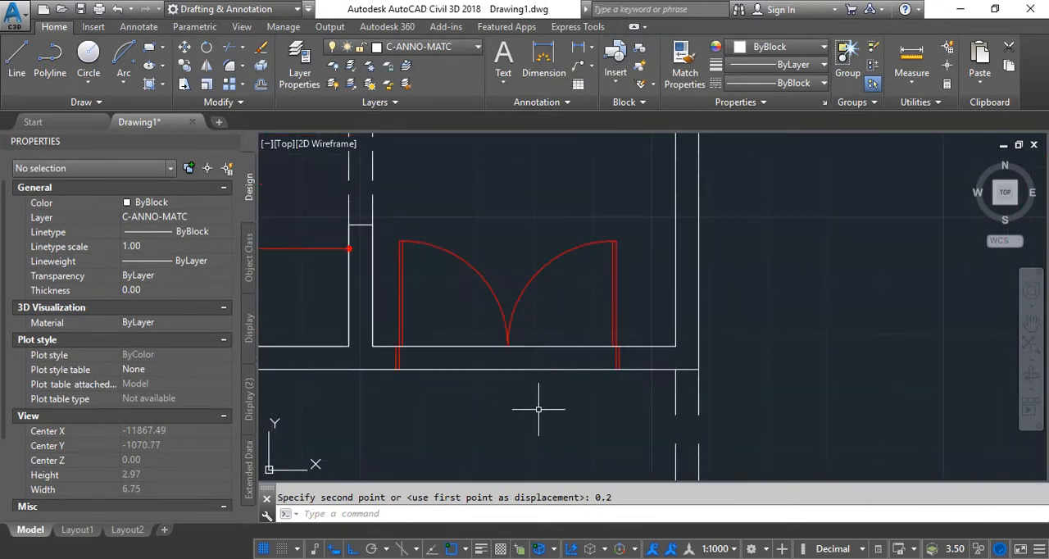
mouse_move(535, 404)
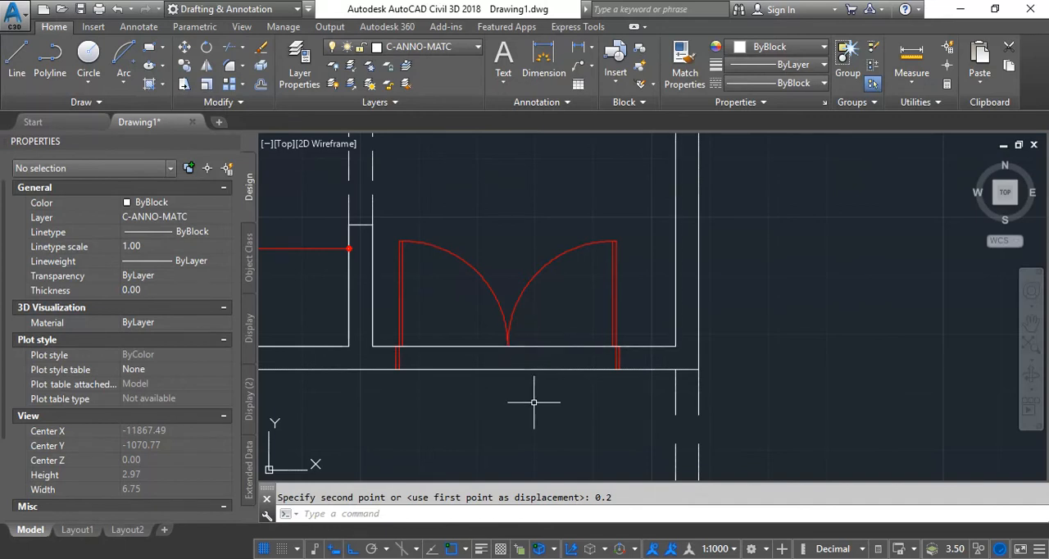
- Trim and grip-stretch the wall lines so they meet the double-door jambs
text(trim)
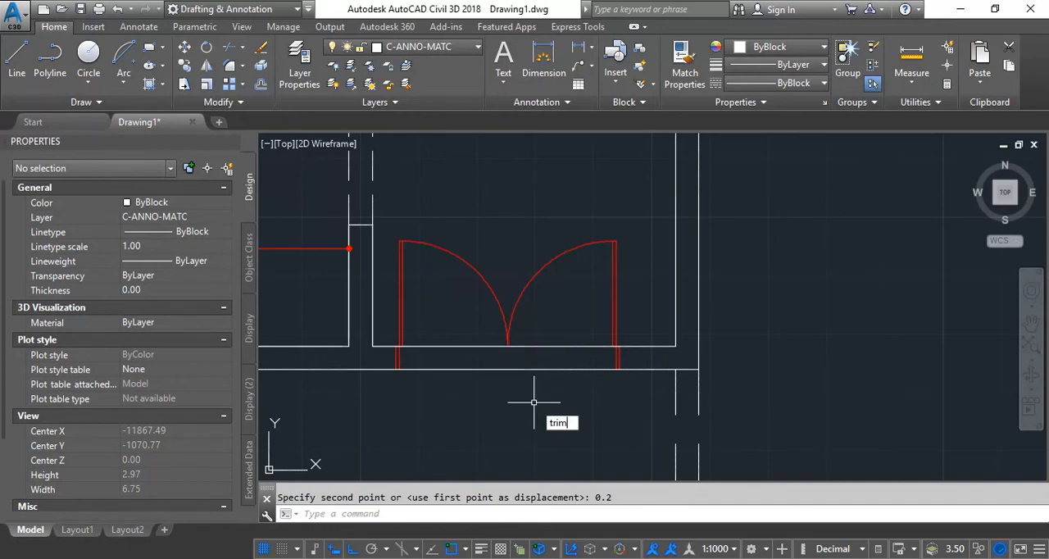
key(enter)
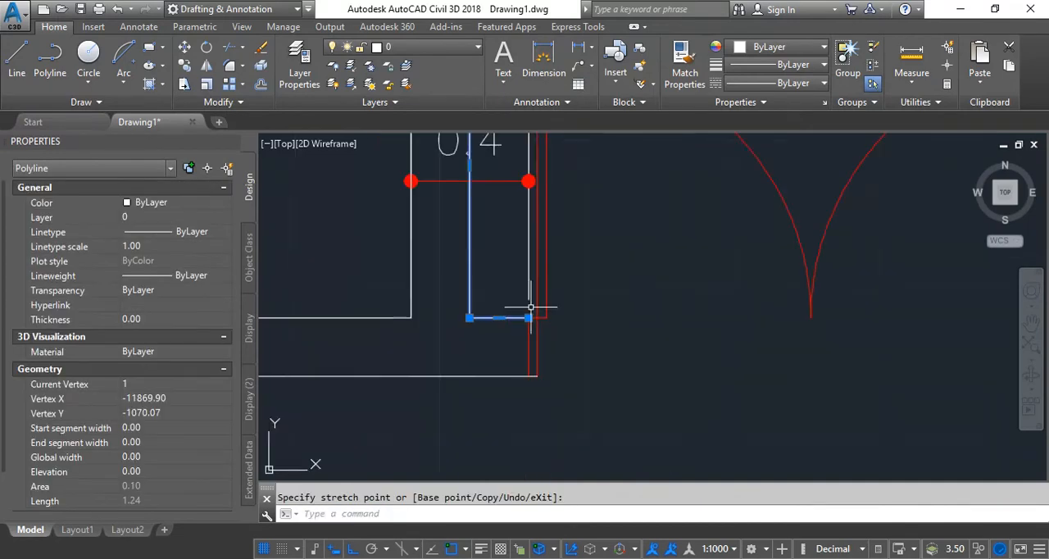
right_click(531, 306)
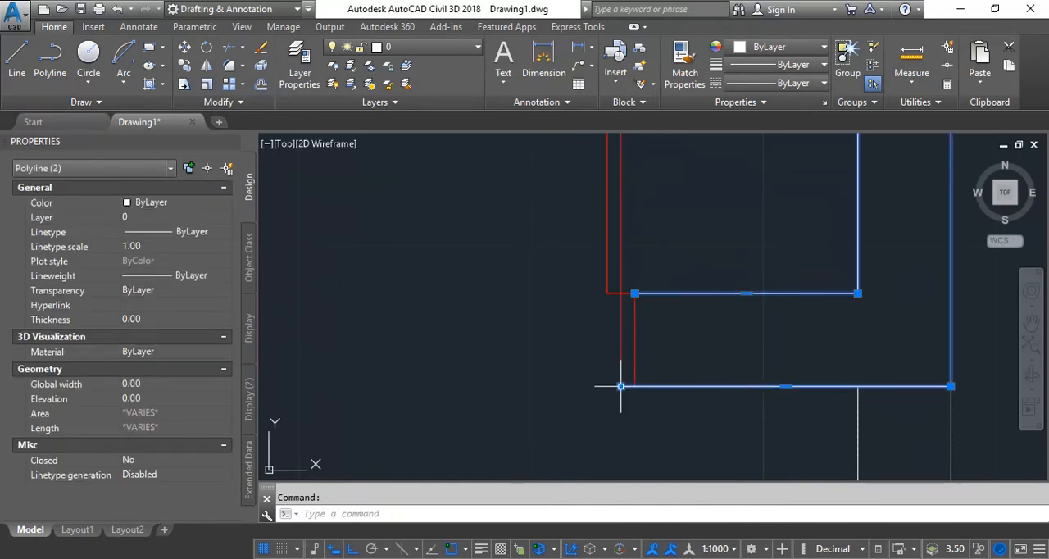
click(620, 387)
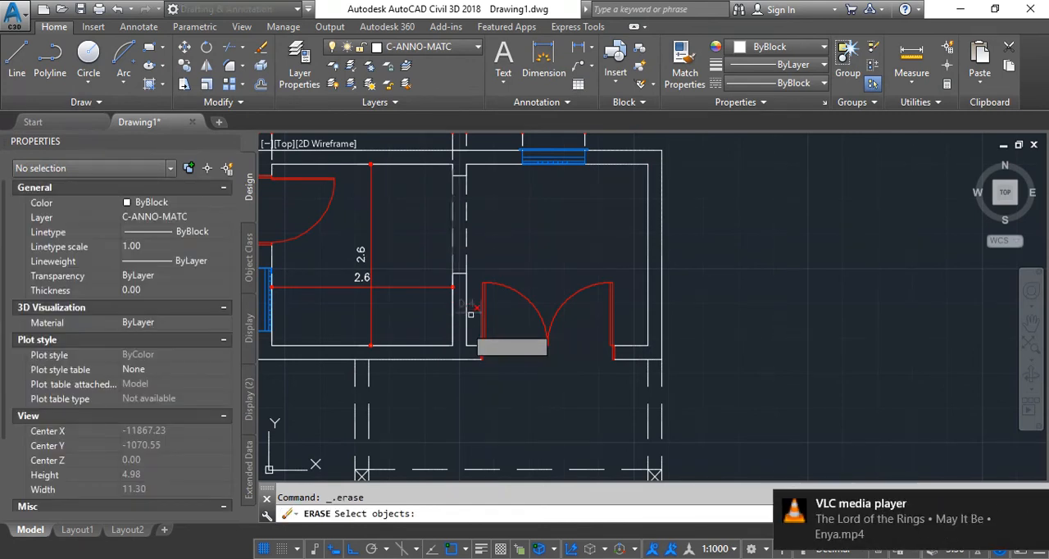
- Erase the leftover grey block beneath the double-door opening
key(Escape)
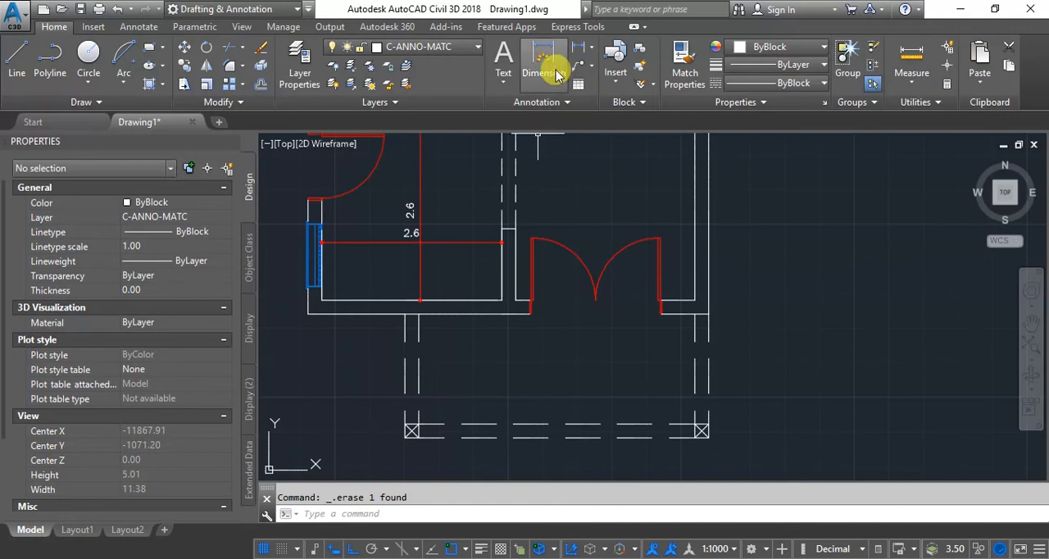
- Dimension the 1.9 double-door opening and continue the next wall measurement from it
click(538, 62)
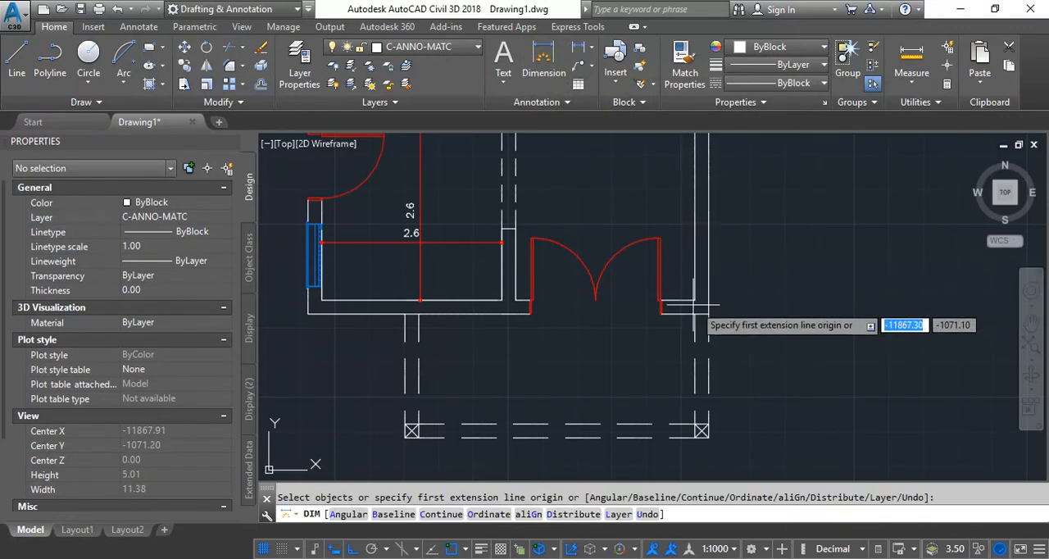
click(707, 313)
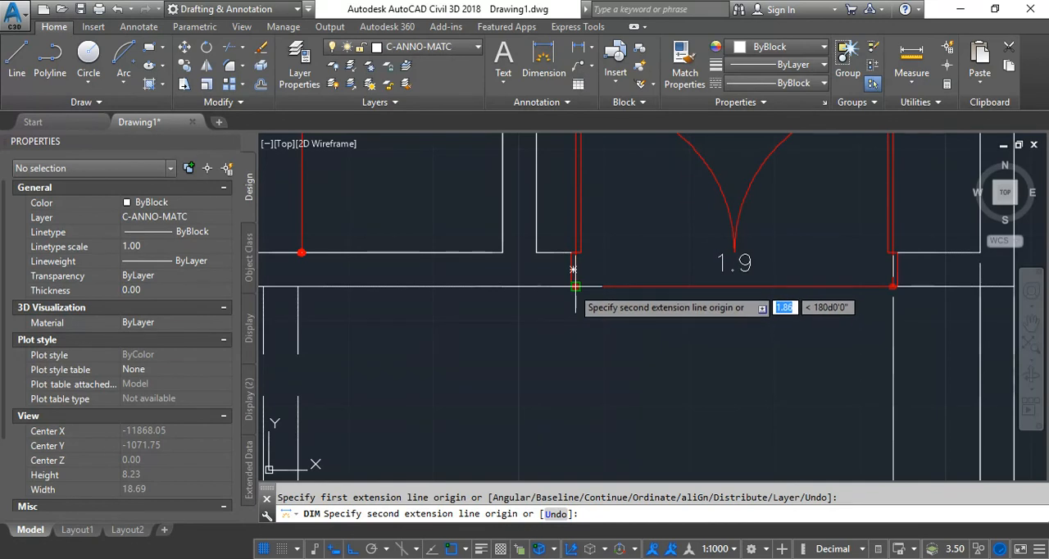
click(574, 285)
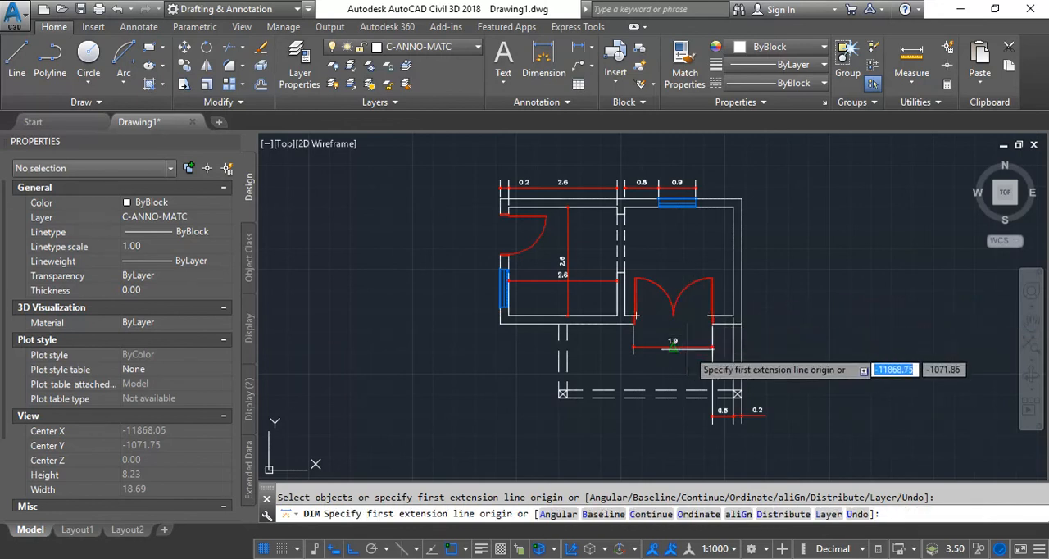
click(672, 349)
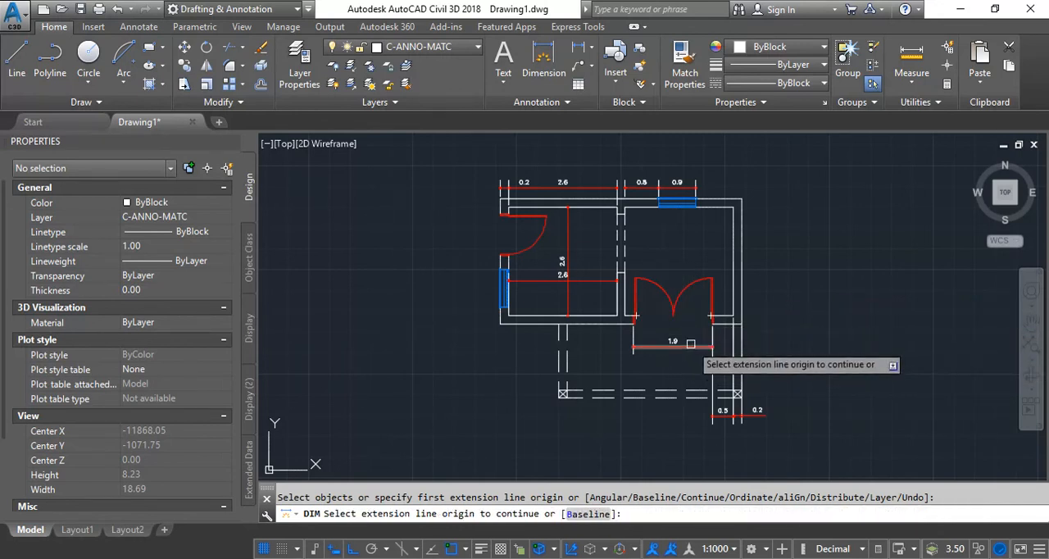